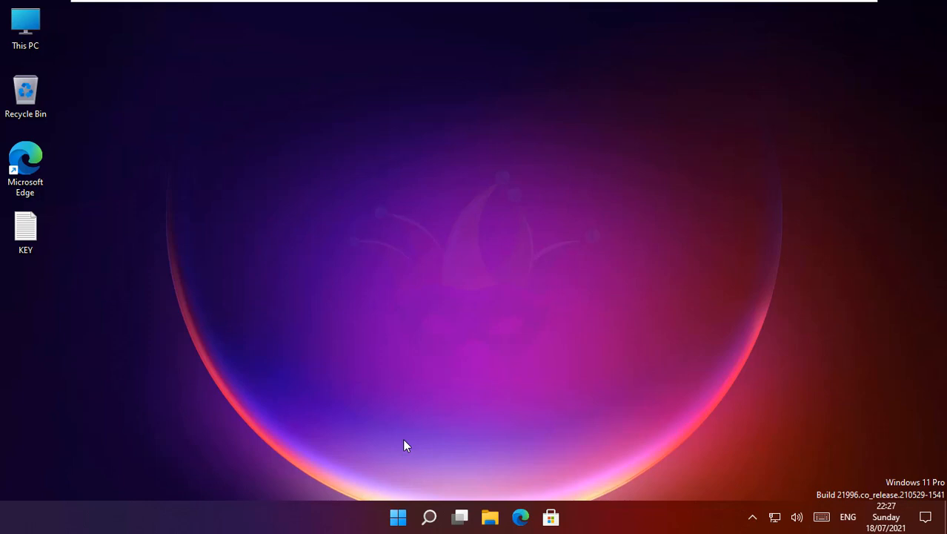
{"action": "mouse_move", "coordinate": [25, 22]}
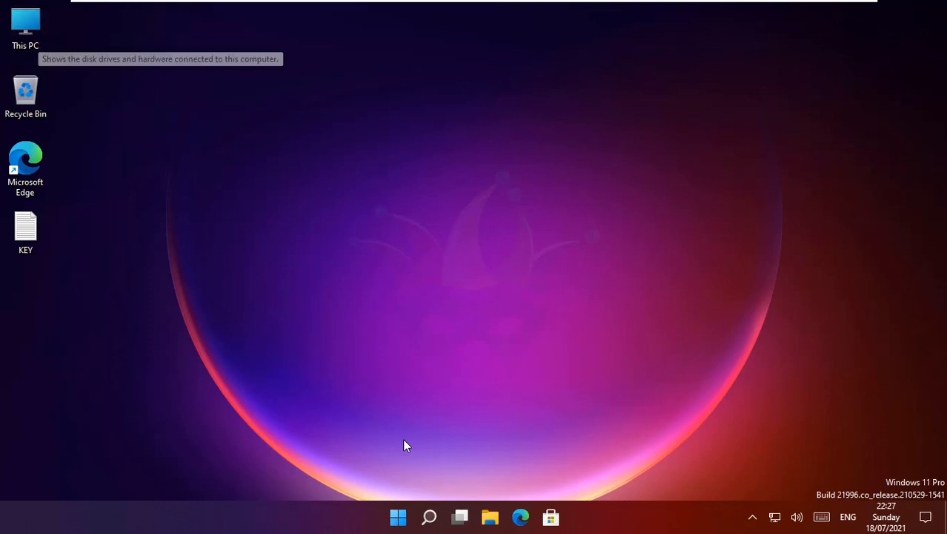
Open This PC in File Explorer from the desktop
{"action": "left_click", "coordinate": [26, 27]}
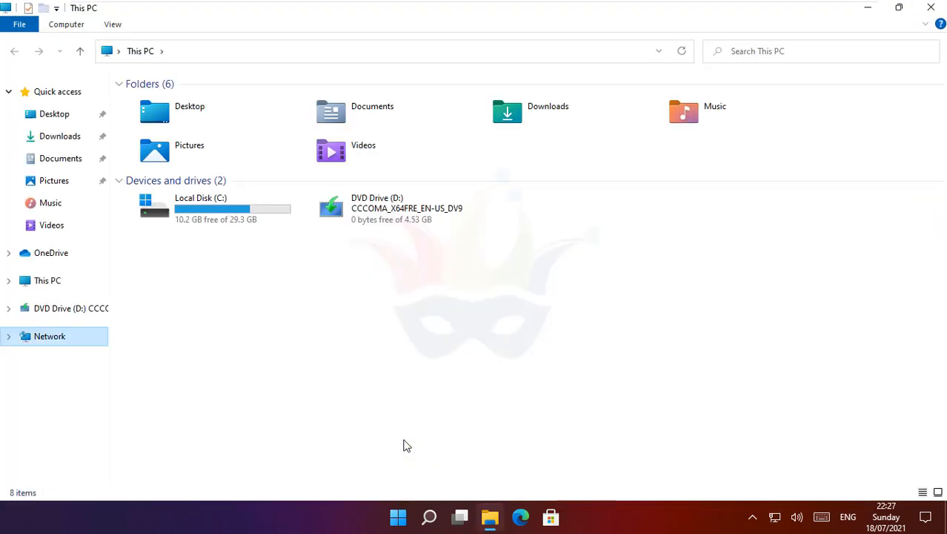
View the Network folder's discovery-off warning, dismiss it, and close File Explorer
{"action": "left_click", "coordinate": [51, 335]}
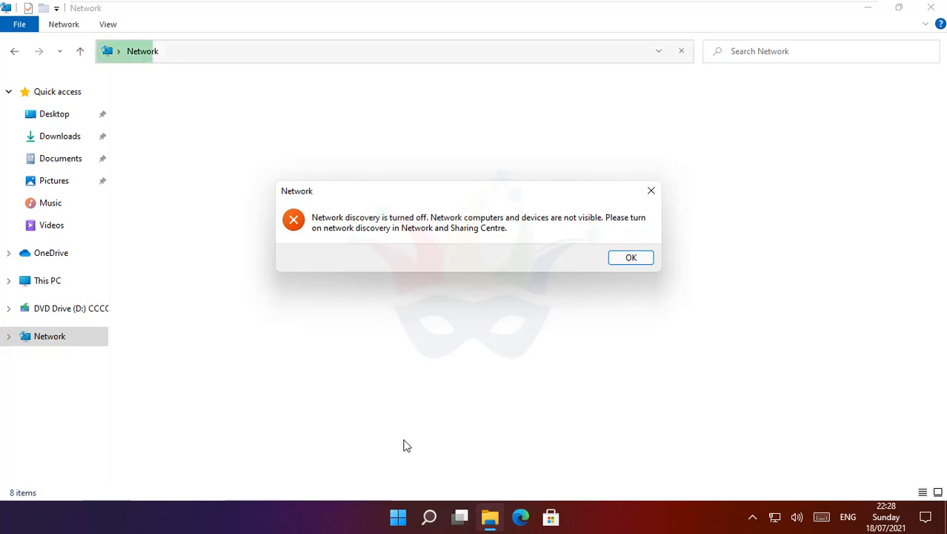
{"action": "left_click", "coordinate": [630, 258]}
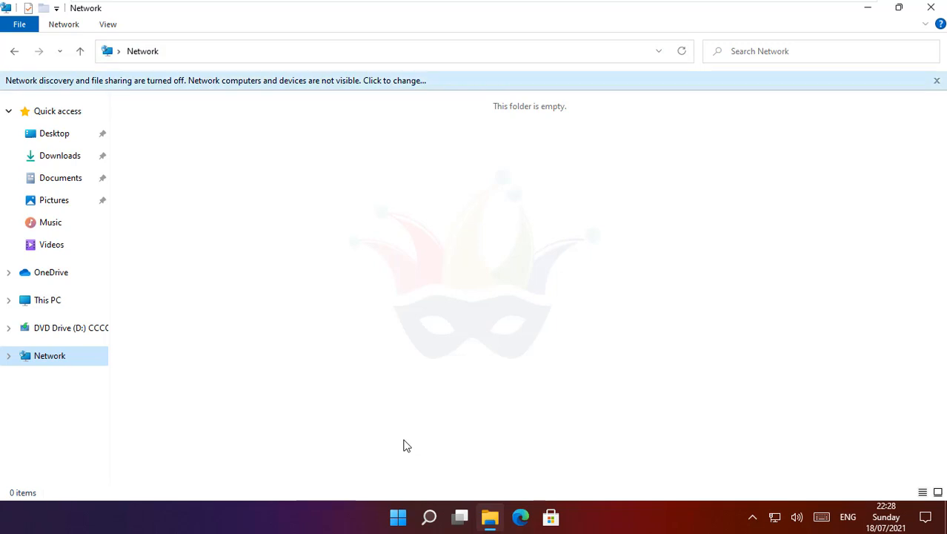
{"action": "left_click", "coordinate": [215, 80]}
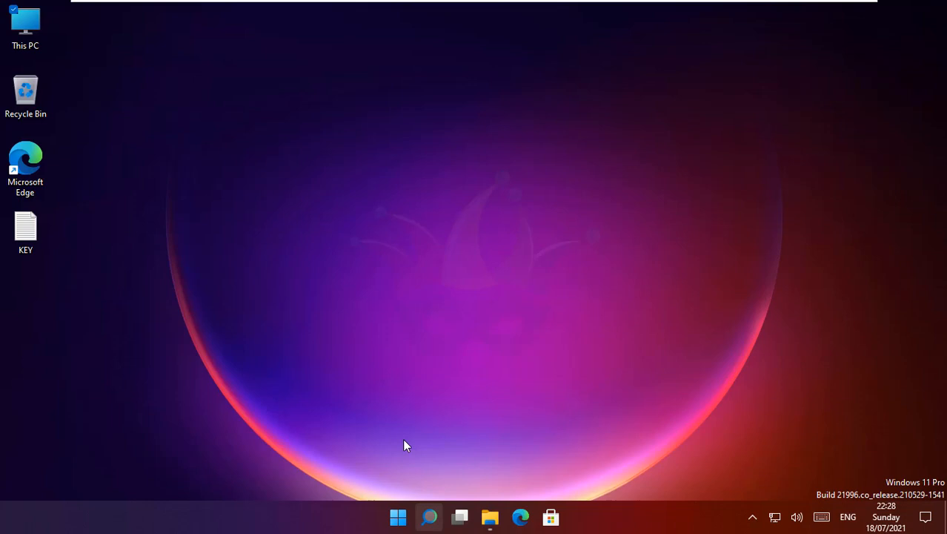
Search for 'control' in Windows Search to launch Control Panel
{"action": "type", "text": "cont"}
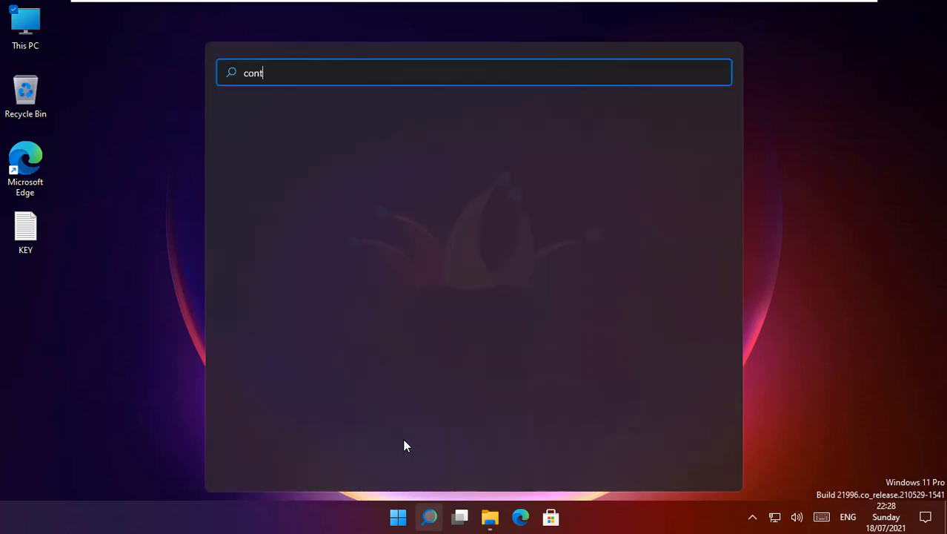
{"action": "type", "text": "ro"}
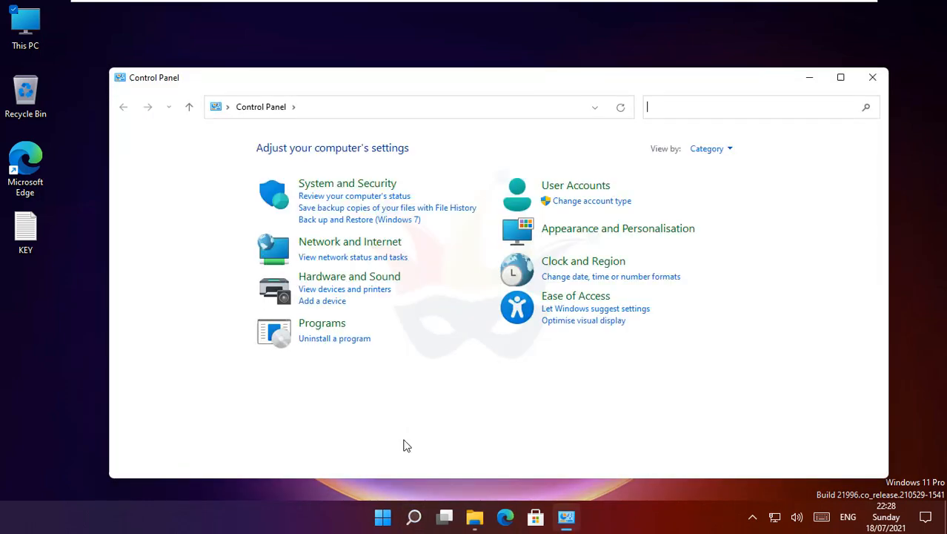
{"action": "mouse_move", "coordinate": [350, 241]}
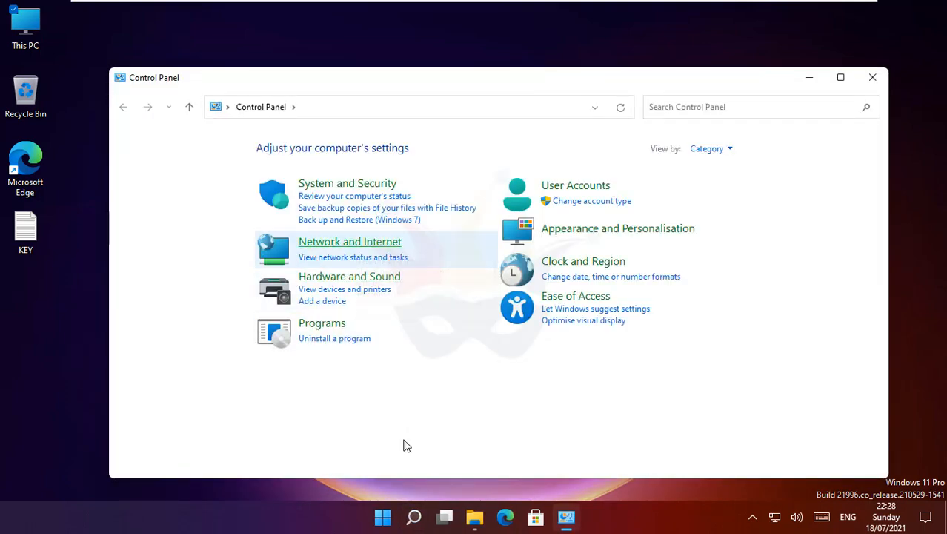
Navigate via Network and Internet and Network and Sharing Centre to Advanced sharing settings
{"action": "left_click", "coordinate": [350, 240]}
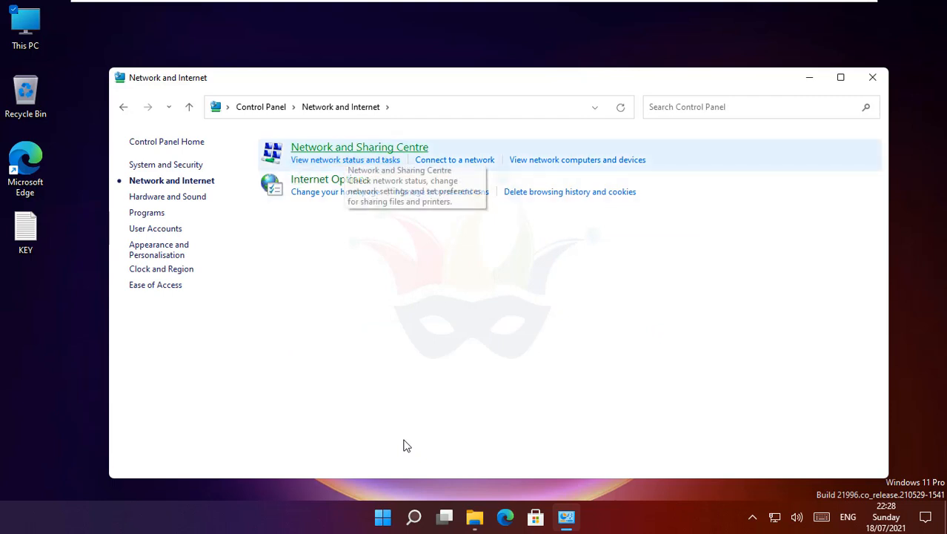
{"action": "left_click", "coordinate": [359, 147]}
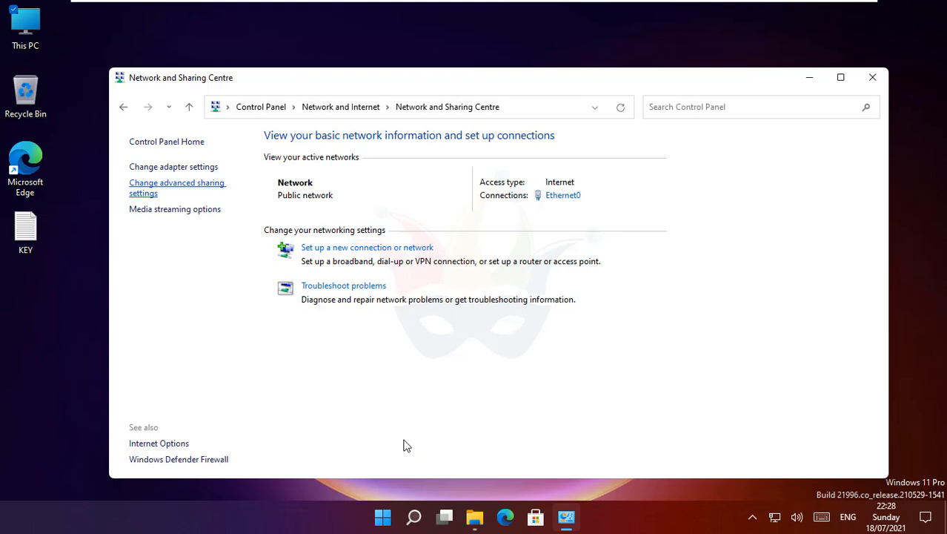
{"action": "left_click", "coordinate": [178, 186]}
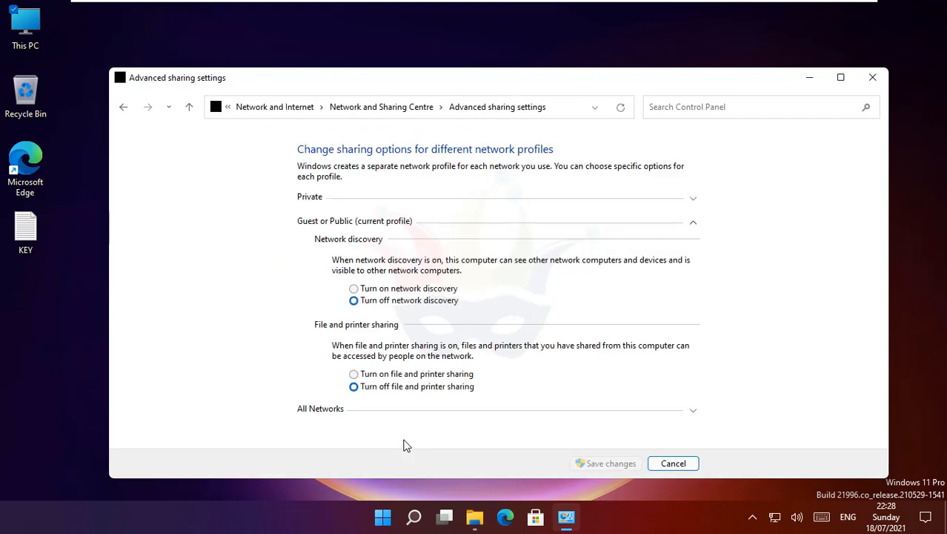
Turn on network discovery for the Guest or Public profile and save the change
{"action": "left_click", "coordinate": [353, 287]}
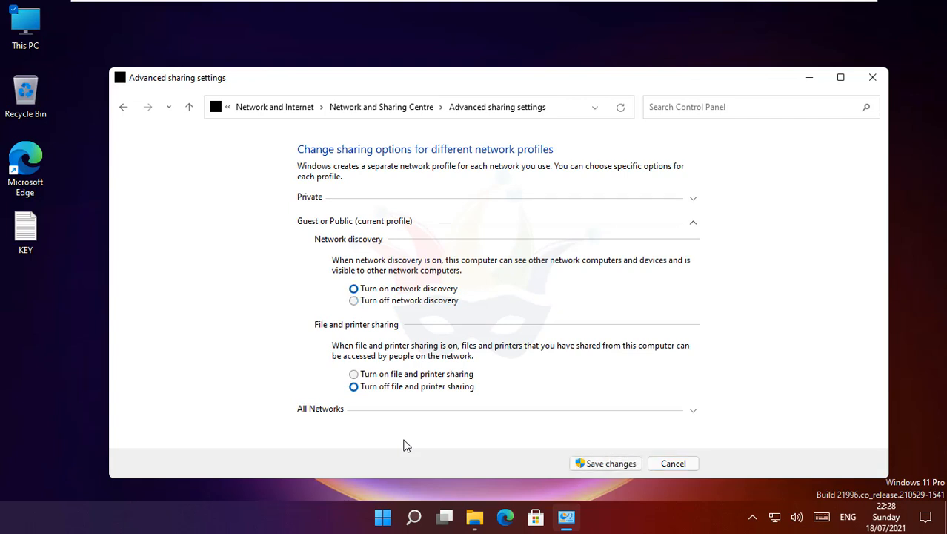
{"action": "left_click", "coordinate": [353, 373]}
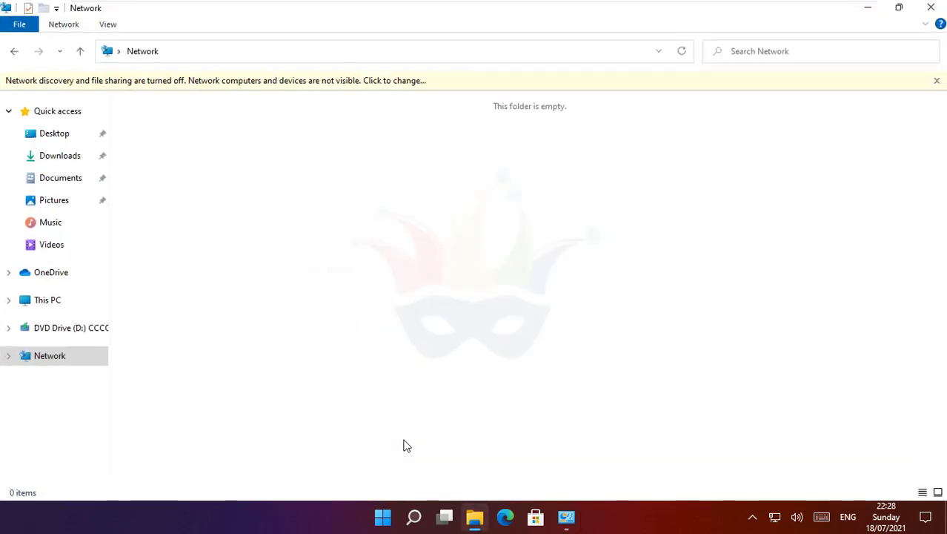
Refresh the Network folder so the discovery-off warning disappears, then select its address path
{"action": "left_click", "coordinate": [937, 80]}
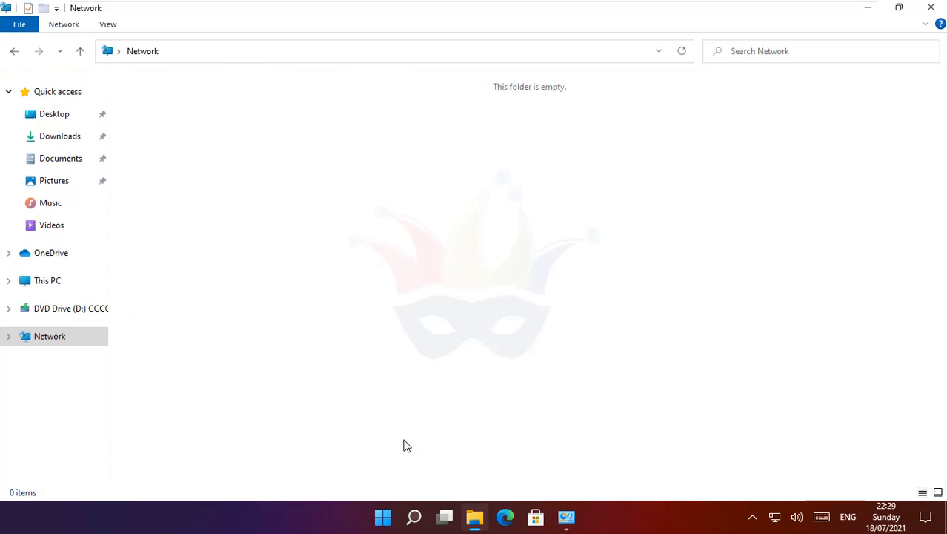
{"action": "left_click", "coordinate": [681, 50]}
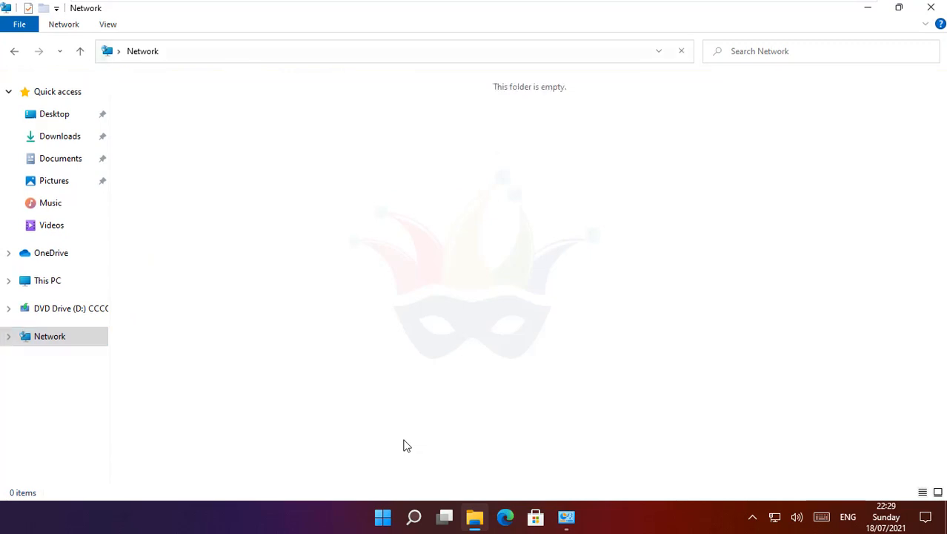
{"action": "left_click", "coordinate": [142, 50]}
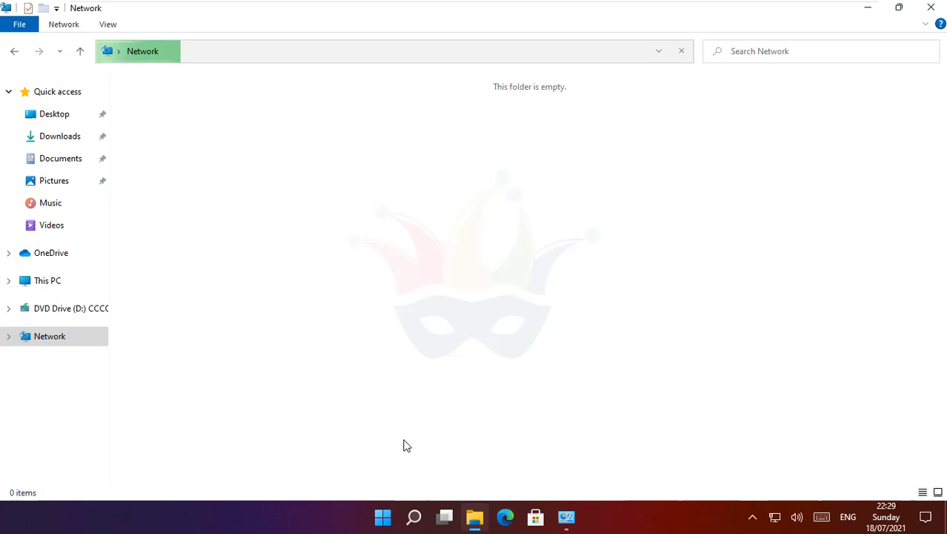